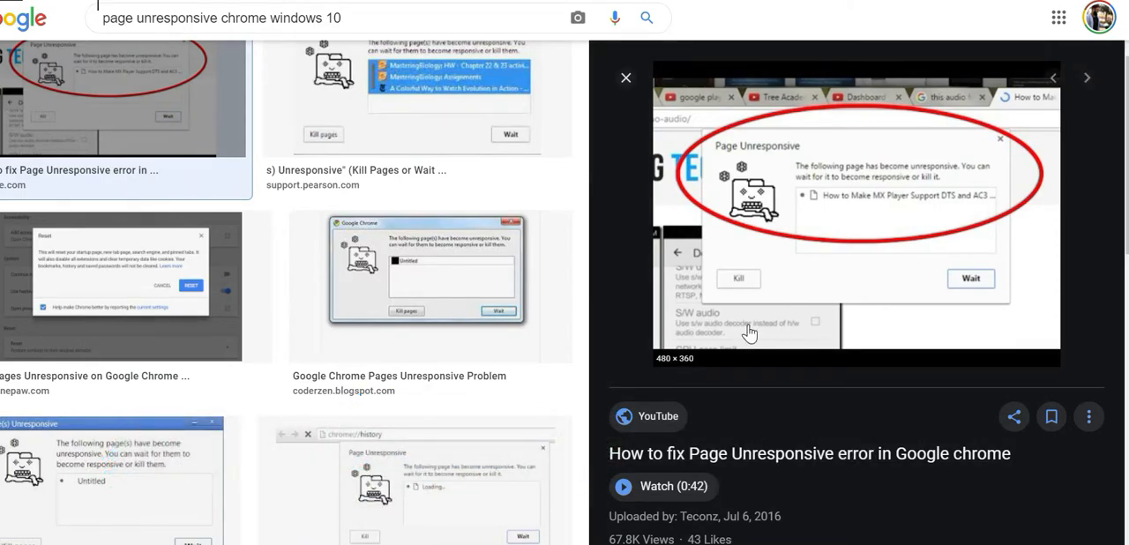
{"action": "mouse_move", "coordinate": [787, 368]}
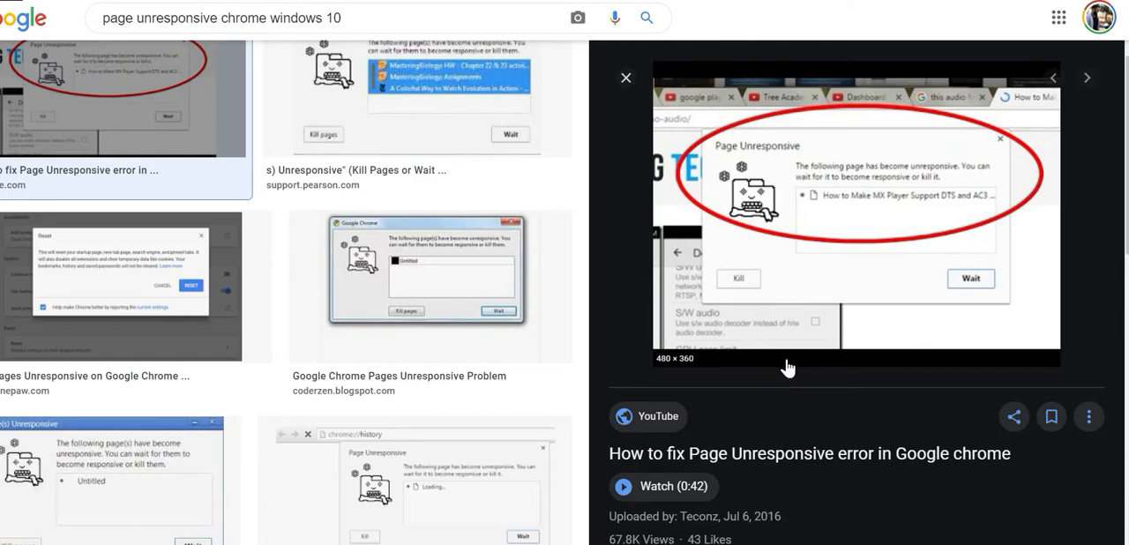
{"action": "mouse_move", "coordinate": [808, 349]}
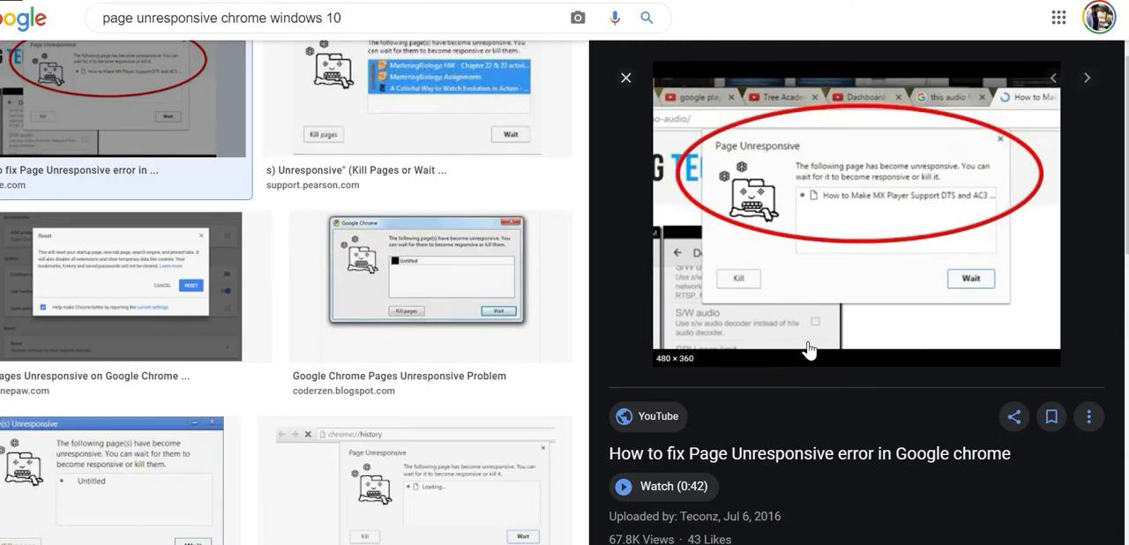
{"action": "mouse_move", "coordinate": [830, 331]}
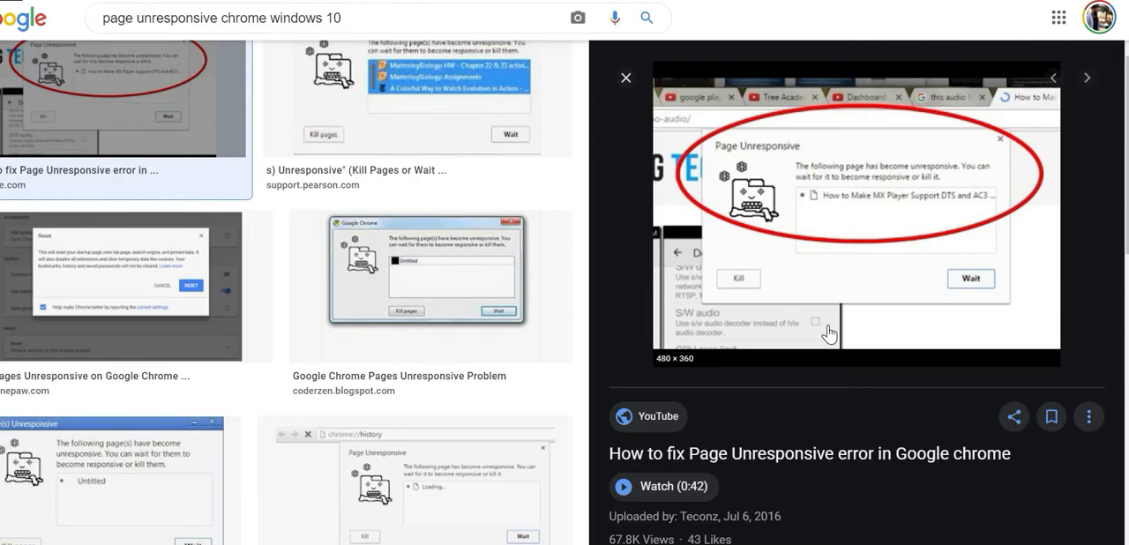
{"action": "mouse_move", "coordinate": [773, 152]}
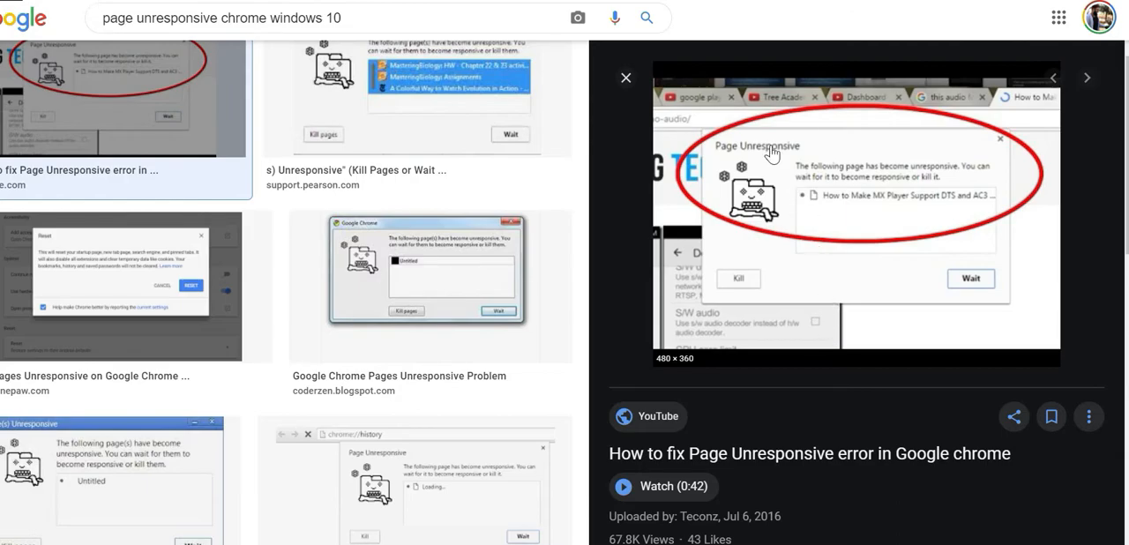
{"action": "mouse_move", "coordinate": [822, 155]}
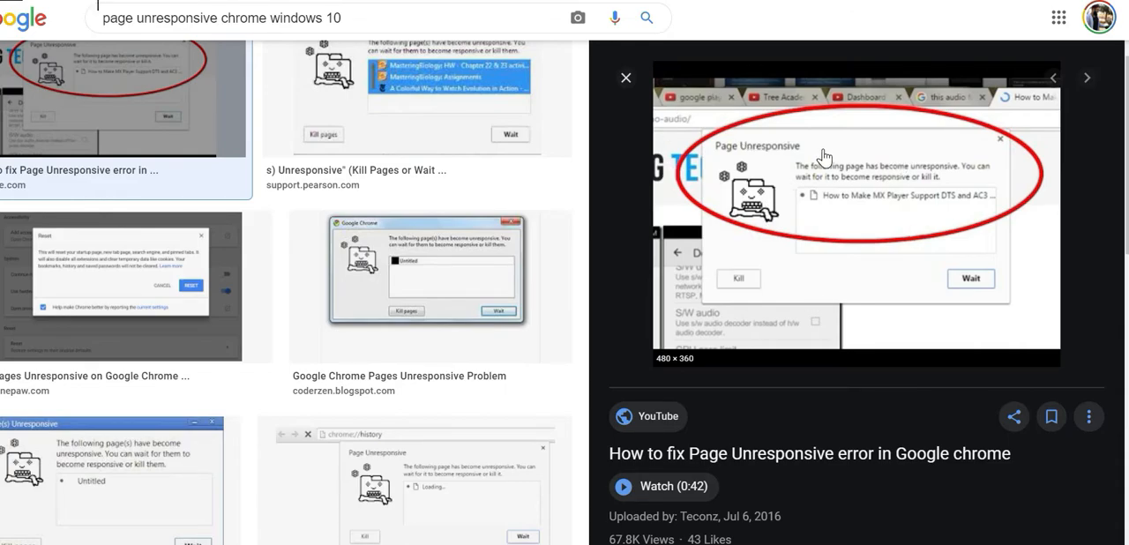
{"action": "mouse_move", "coordinate": [741, 240]}
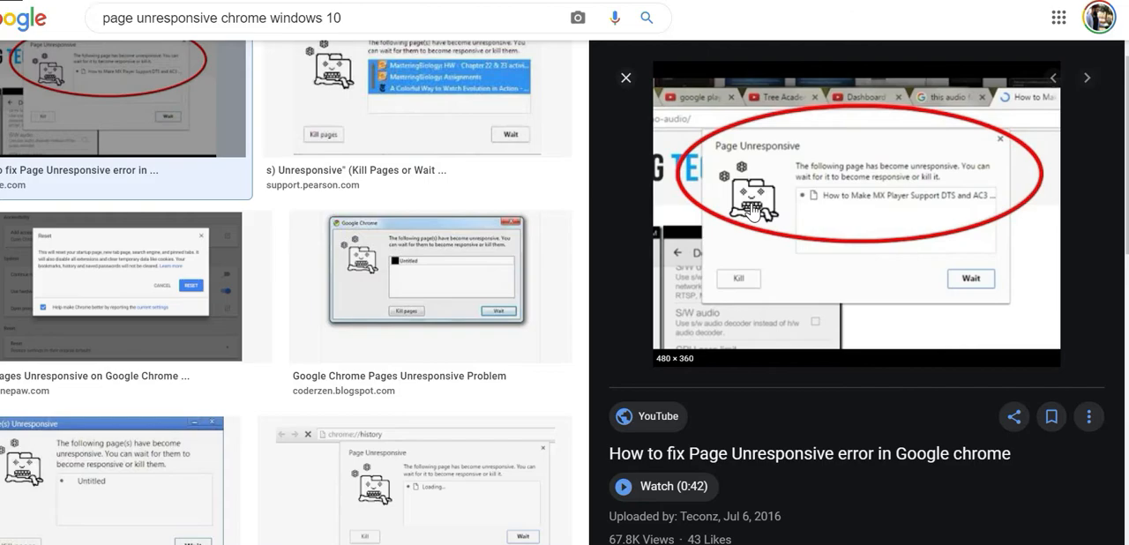
{"action": "mouse_move", "coordinate": [764, 307]}
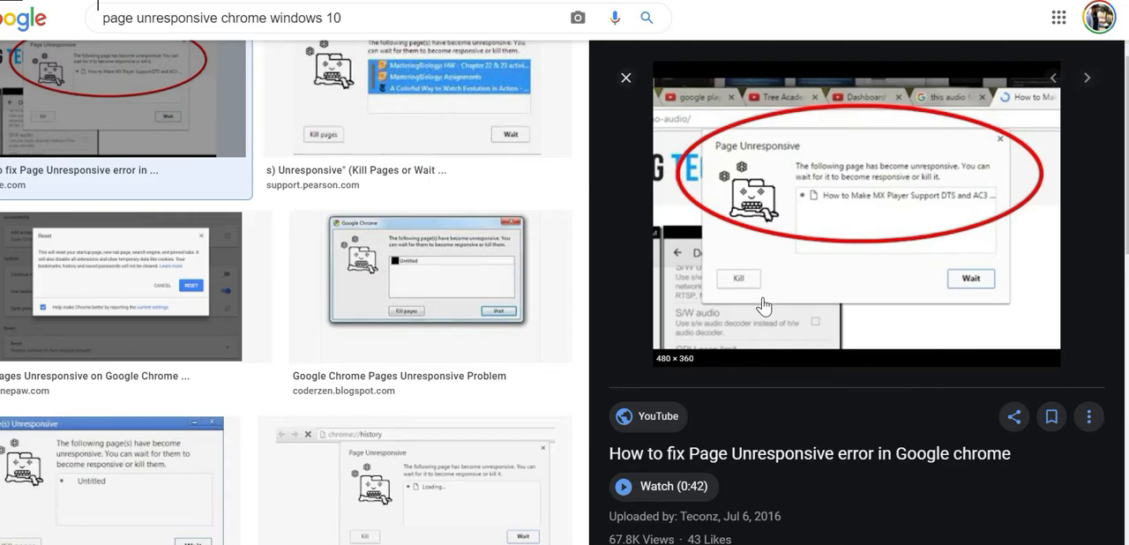
{"action": "mouse_move", "coordinate": [621, 279]}
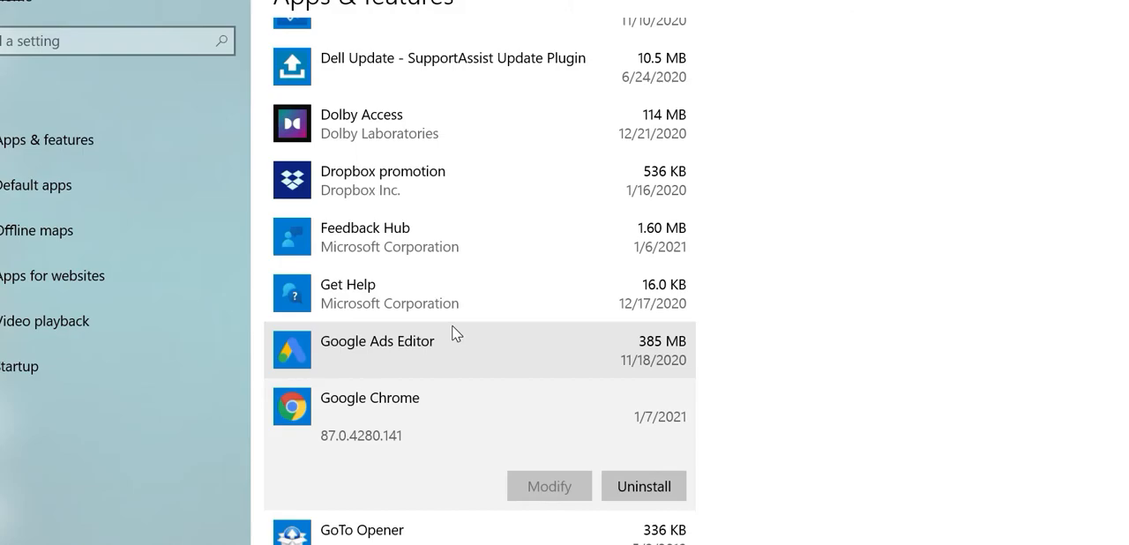
{"action": "mouse_move", "coordinate": [185, 388]}
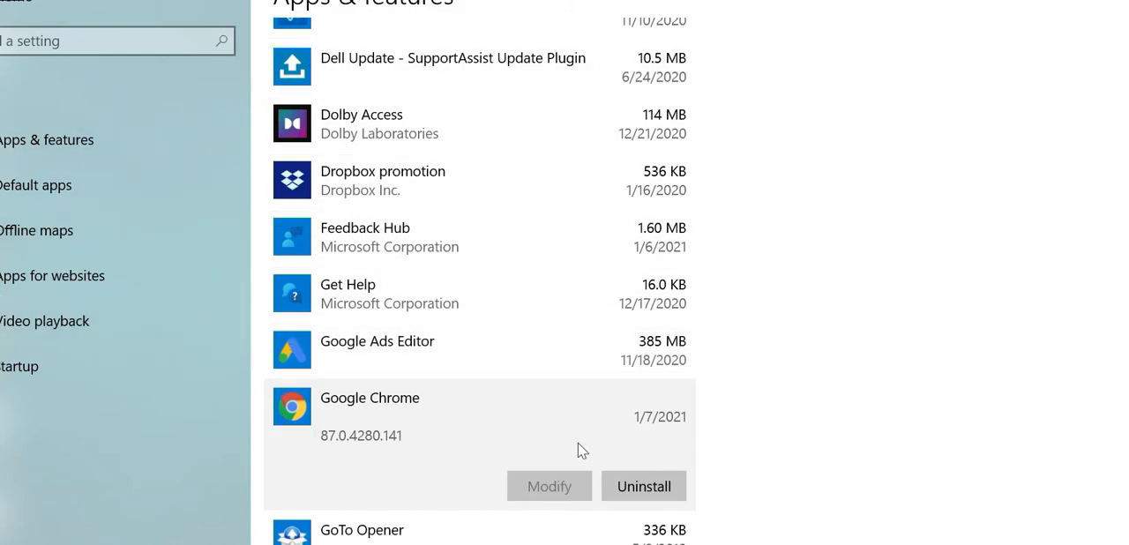
Attempt to uninstall Google Chrome from Apps & features and dismiss the close-Chrome-windows warning
{"action": "left_click", "coordinate": [643, 487]}
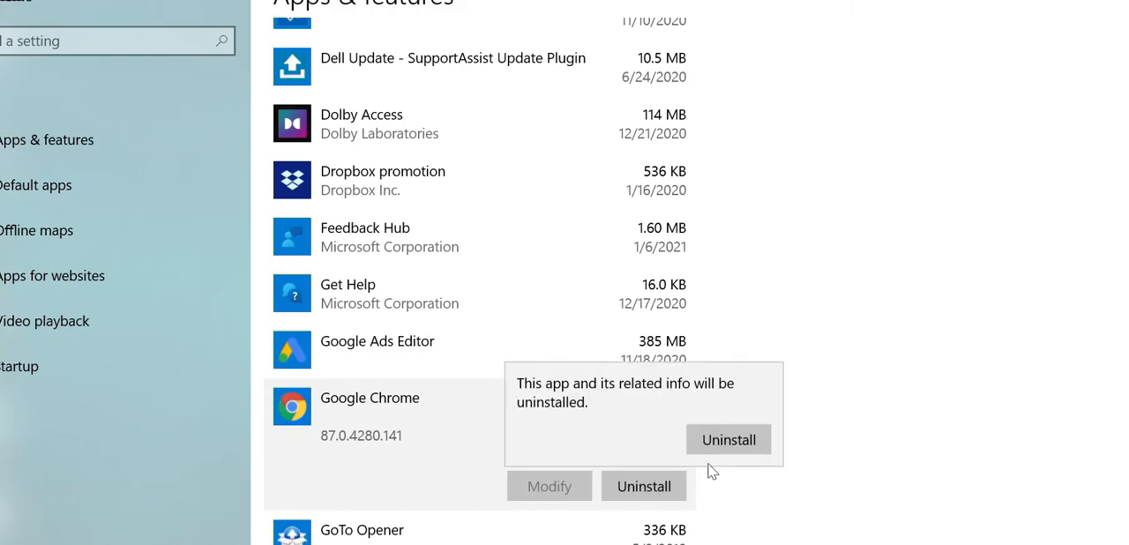
{"action": "left_click", "coordinate": [727, 439]}
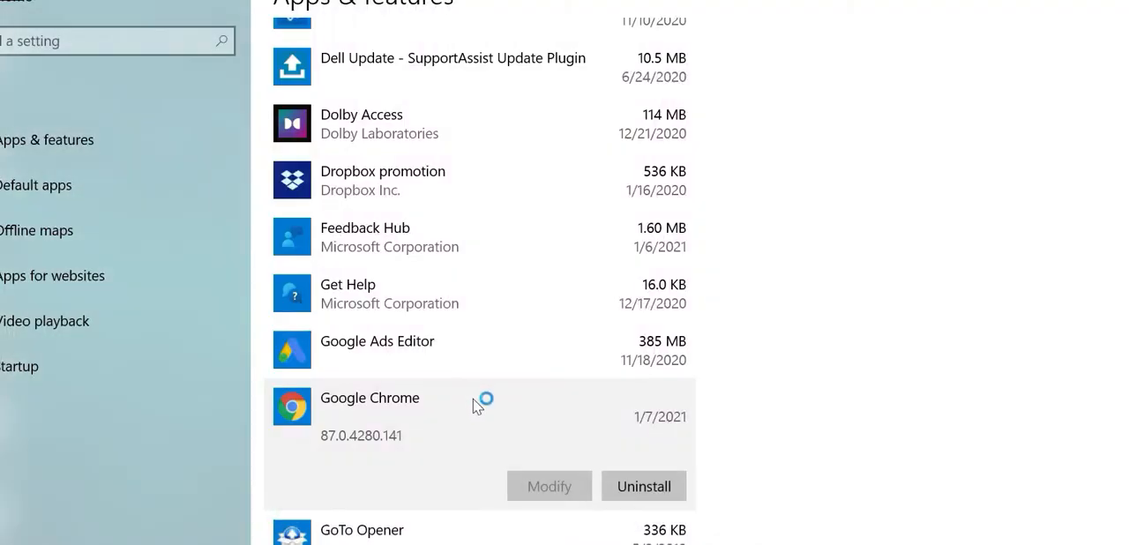
{"action": "left_click", "coordinate": [642, 487]}
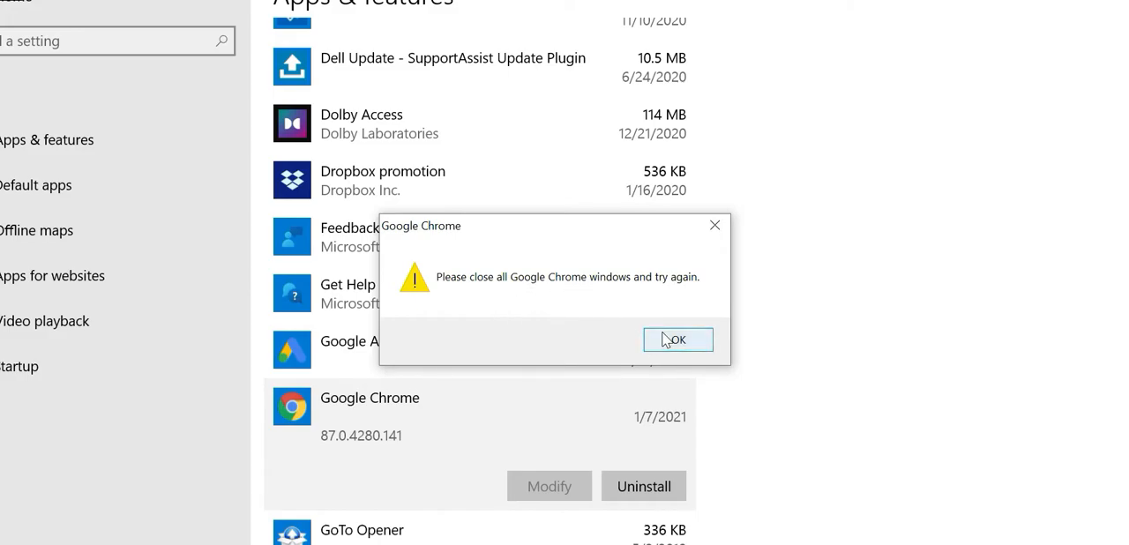
{"action": "left_click", "coordinate": [678, 338]}
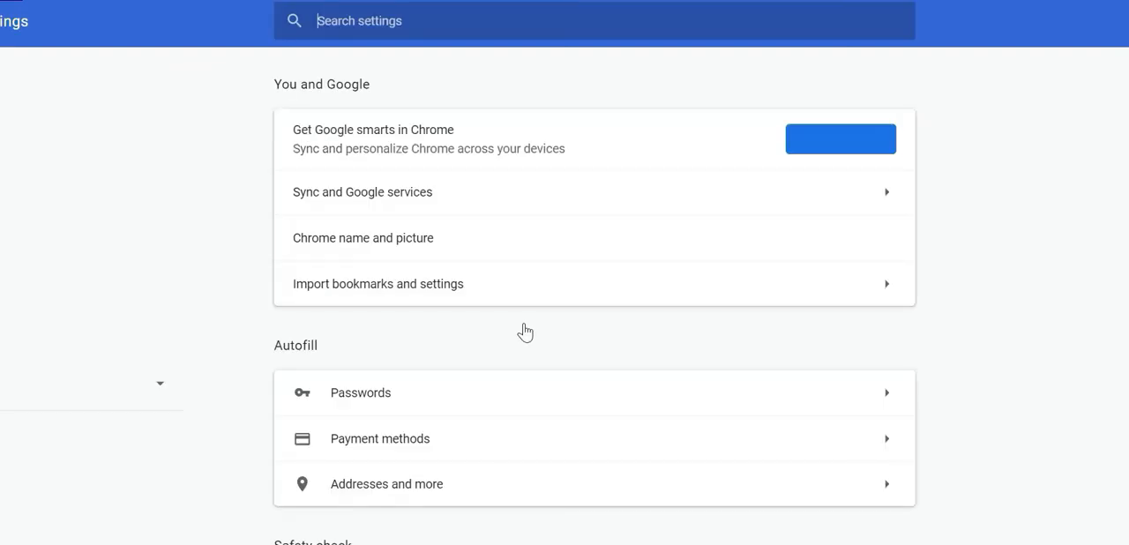
In Chrome's advanced System settings, switch off 'Continue running background apps when Google Chrome is closed'
{"action": "scroll", "scroll_direction": "down", "scroll_amount": 3}
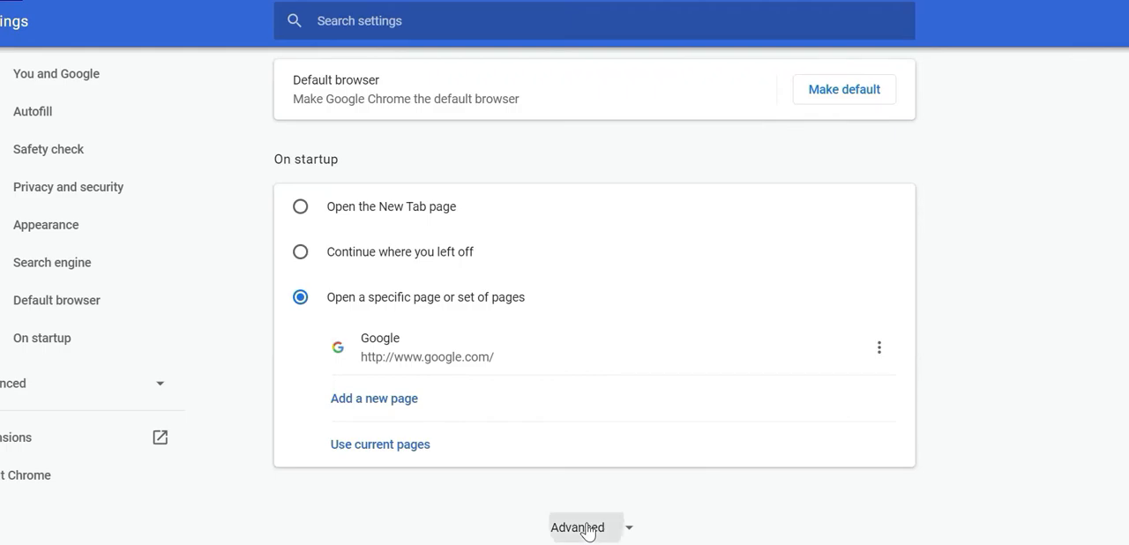
{"action": "left_click", "coordinate": [577, 526]}
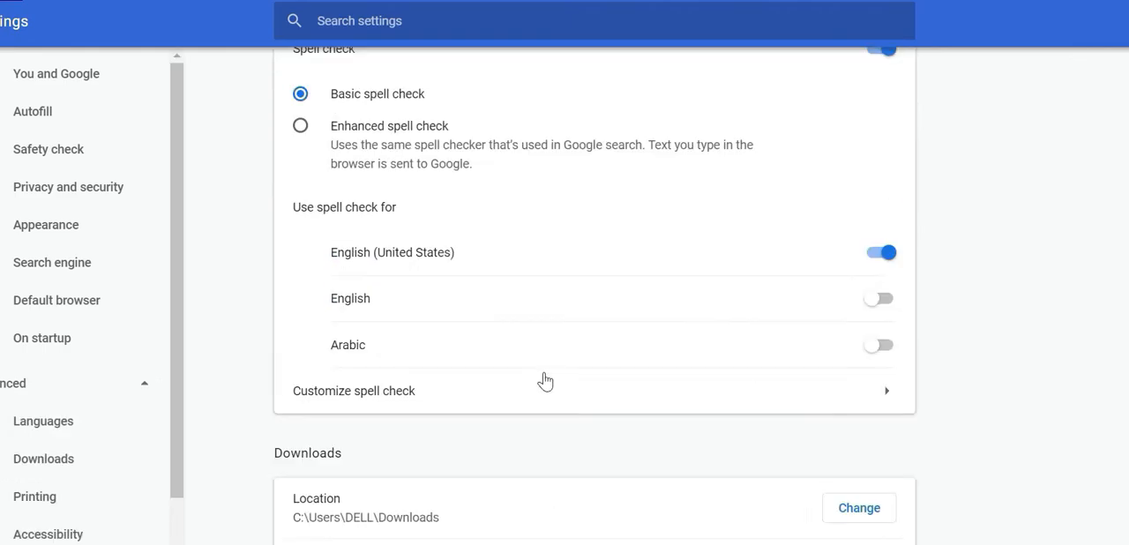
{"action": "scroll", "scroll_direction": "down", "scroll_amount": 3}
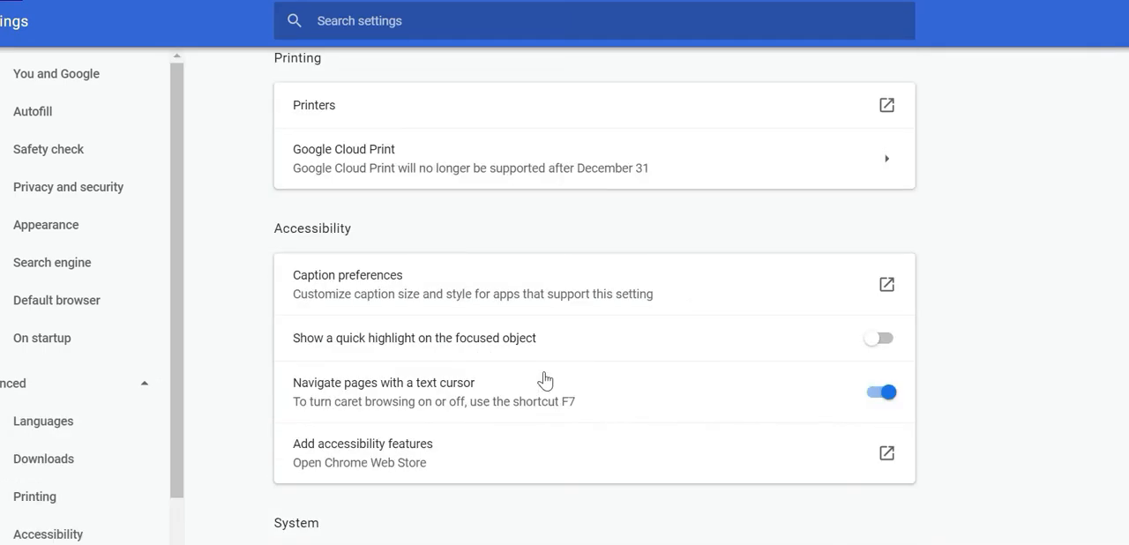
{"action": "scroll", "scroll_direction": "down", "scroll_amount": 3}
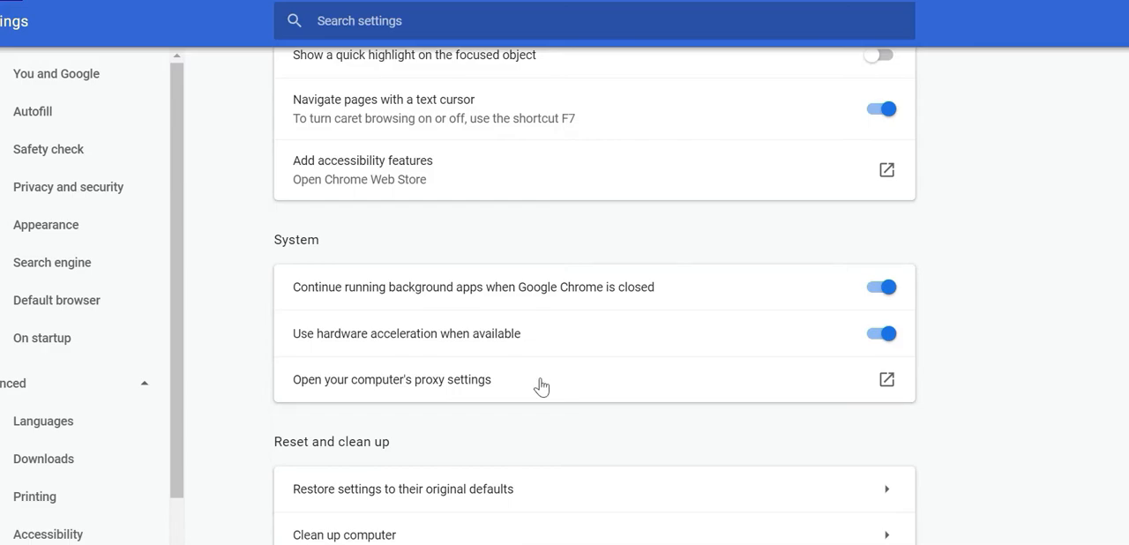
{"action": "mouse_move", "coordinate": [480, 305]}
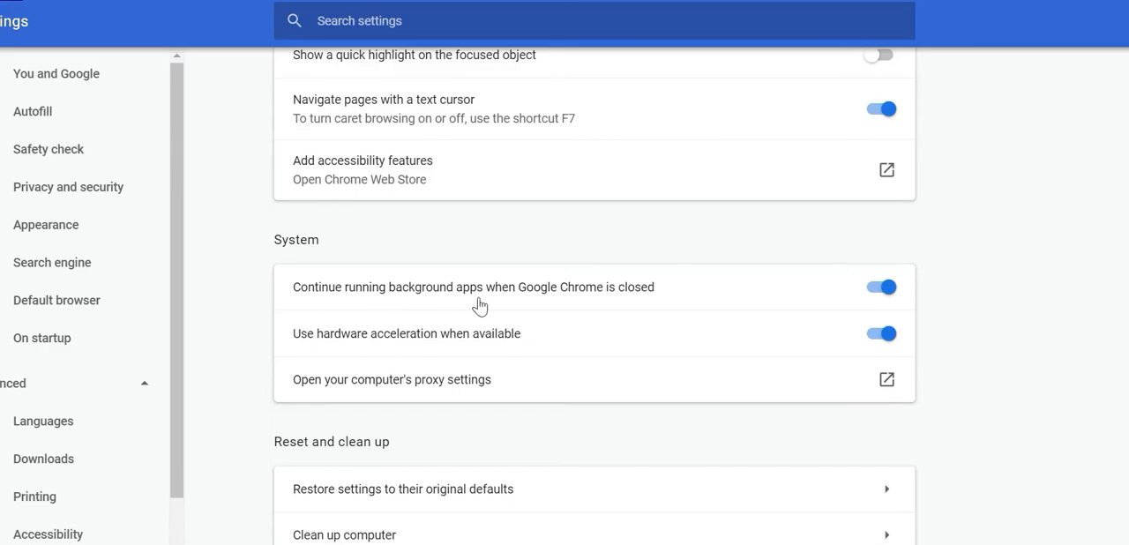
{"action": "mouse_move", "coordinate": [614, 302]}
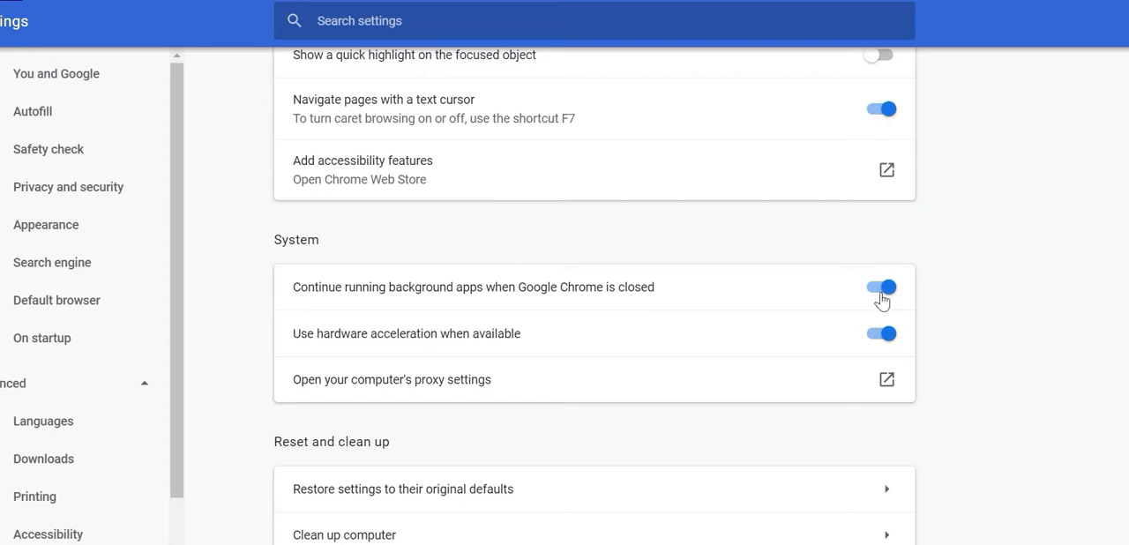
{"action": "left_click", "coordinate": [880, 286]}
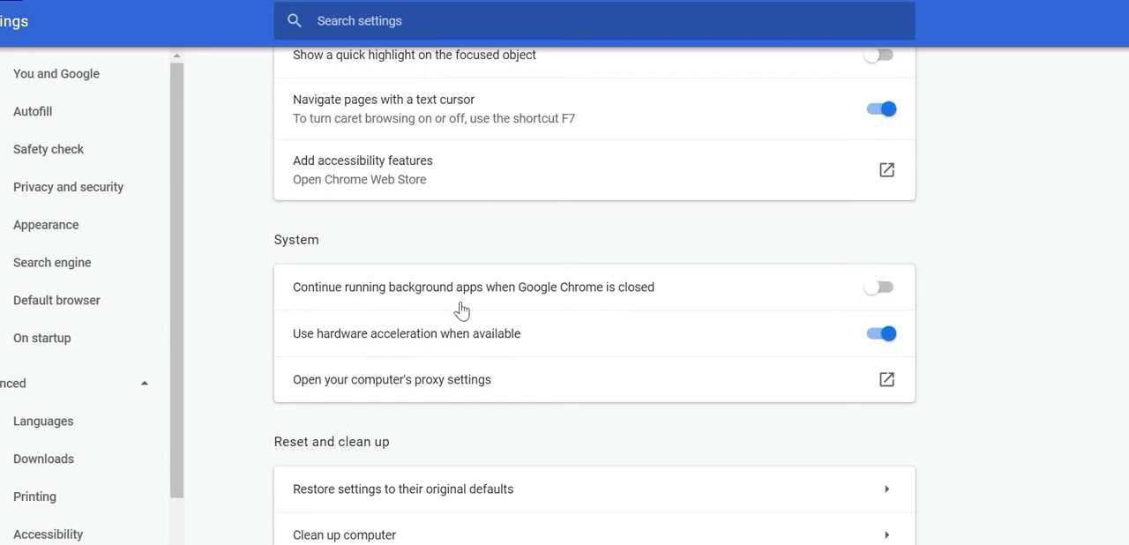
{"action": "scroll", "scroll_direction": "down", "scroll_amount": 3}
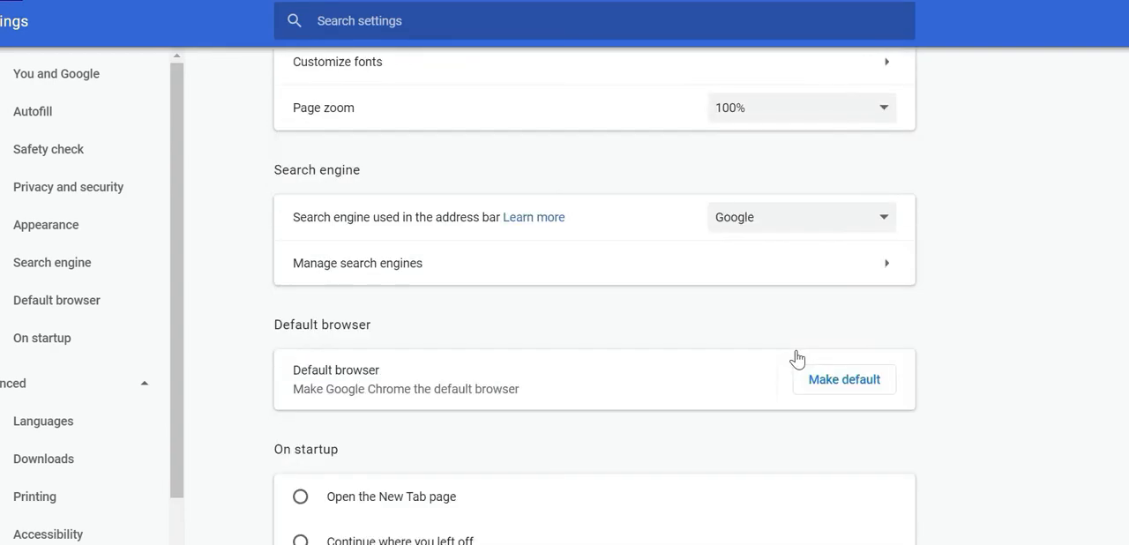
{"action": "scroll", "scroll_direction": "down", "scroll_amount": 3}
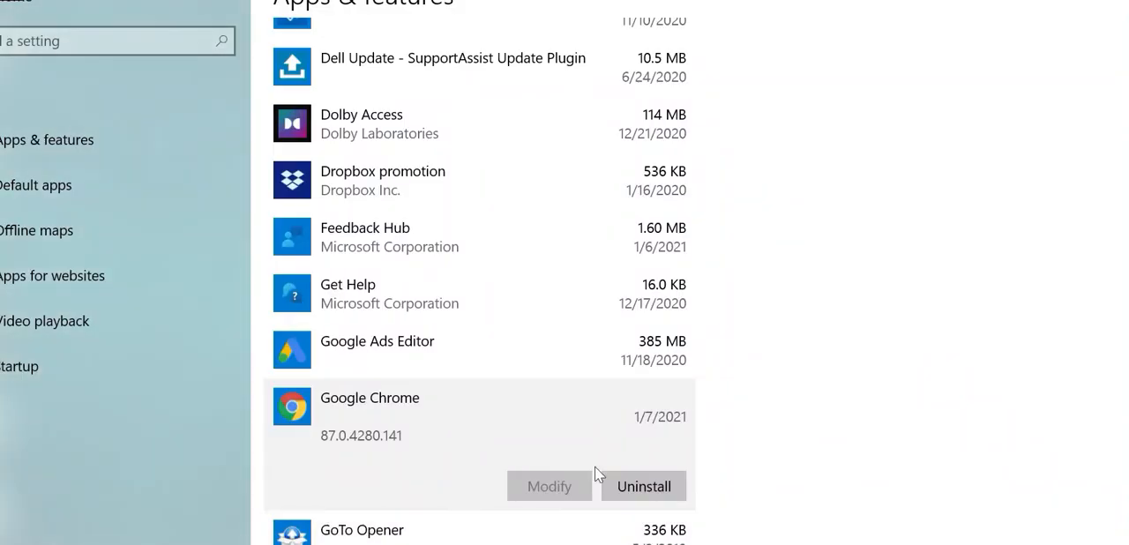
{"action": "left_click", "coordinate": [642, 487]}
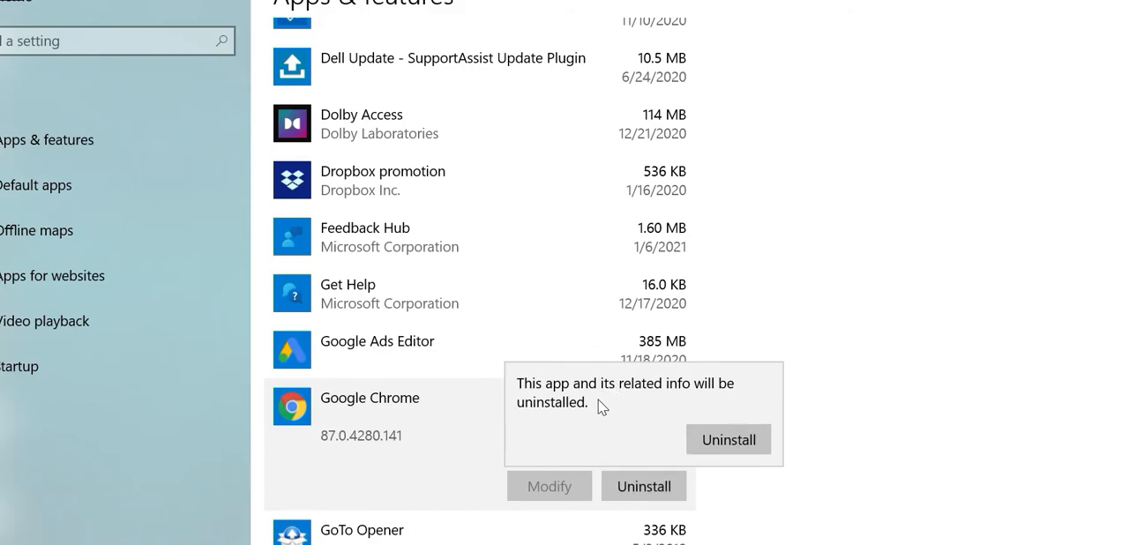
{"action": "left_click", "coordinate": [727, 439]}
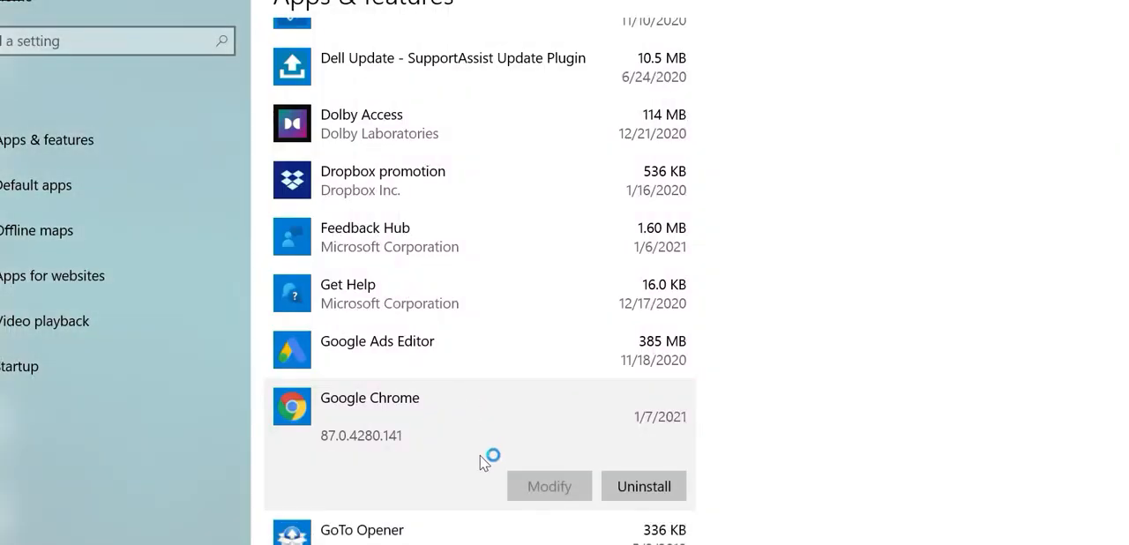
{"action": "left_click", "coordinate": [642, 487]}
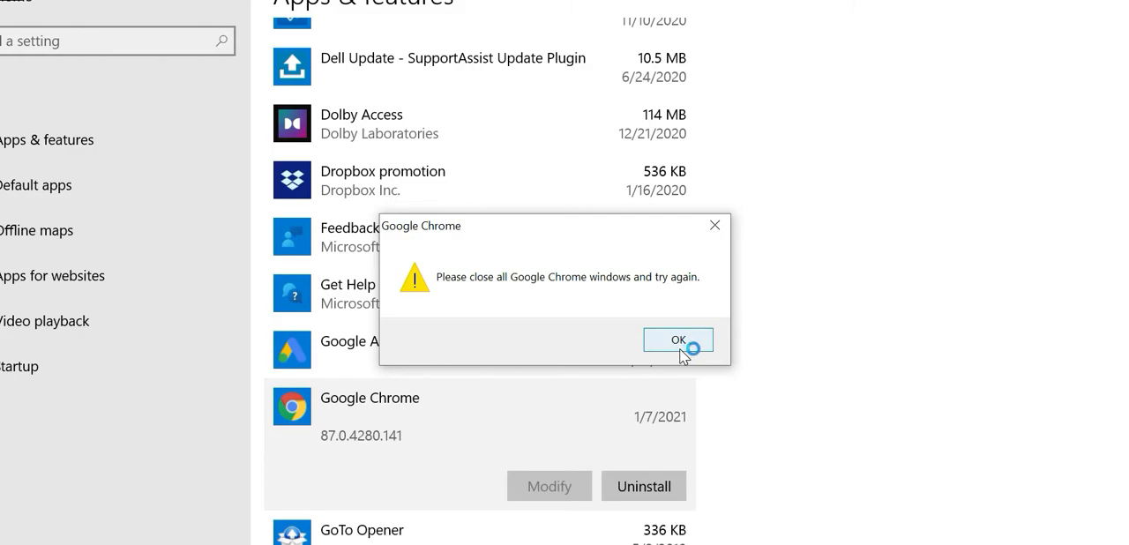
{"action": "left_click", "coordinate": [678, 339]}
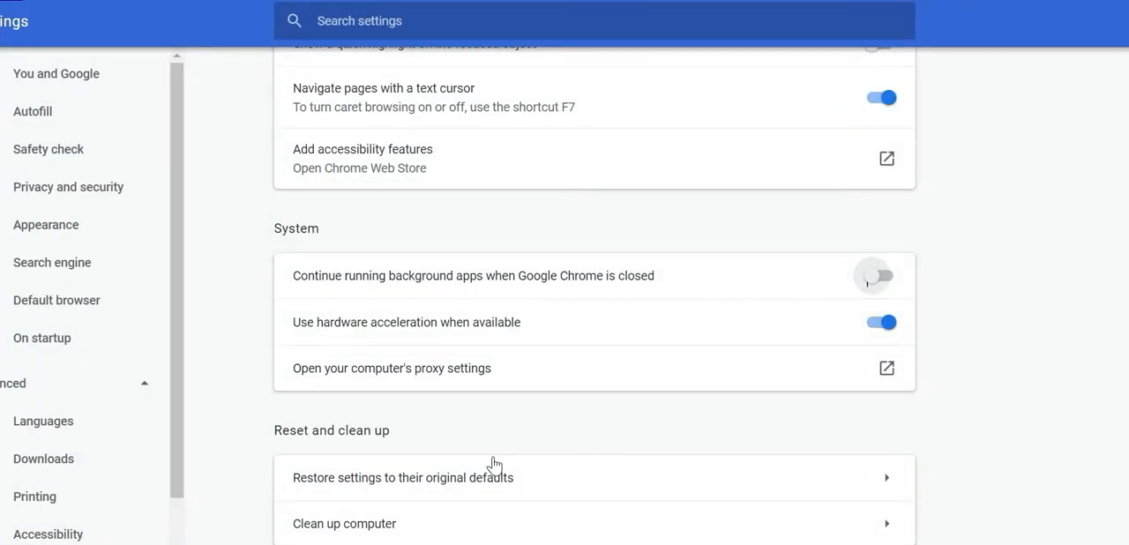
{"action": "mouse_move", "coordinate": [674, 432]}
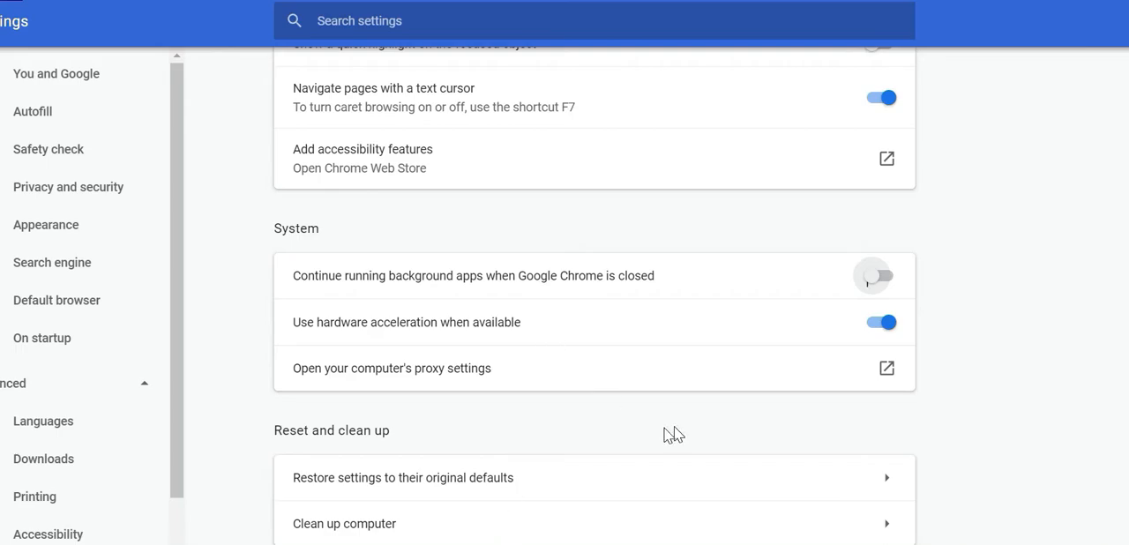
{"action": "mouse_move", "coordinate": [674, 293]}
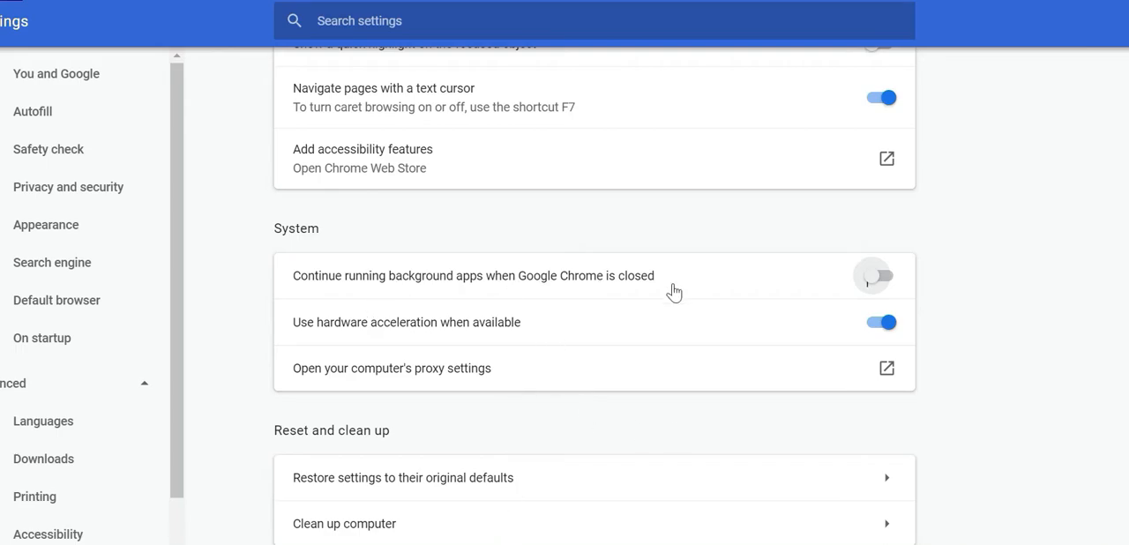
{"action": "mouse_move", "coordinate": [392, 297]}
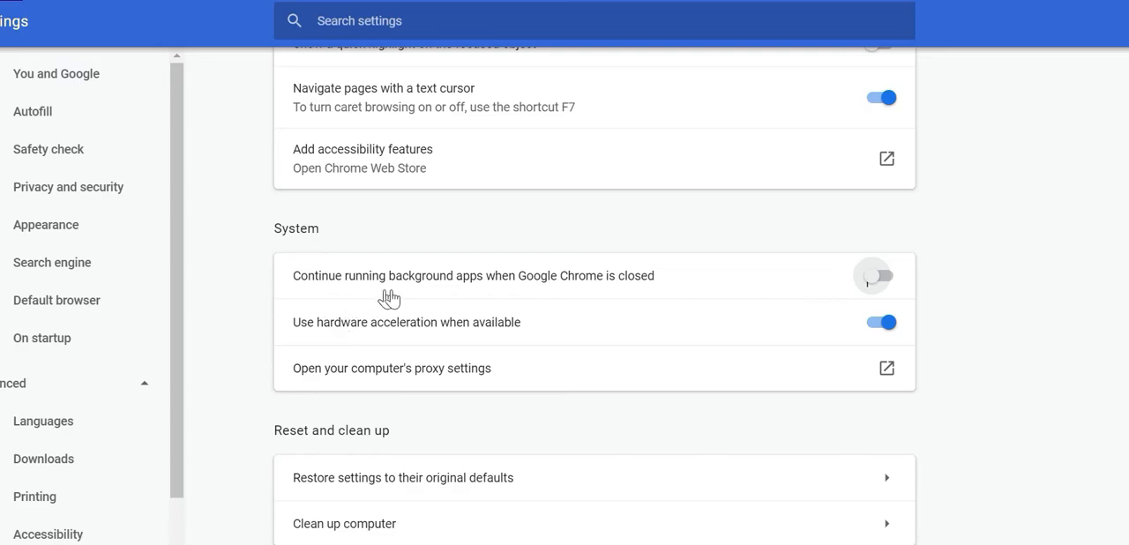
{"action": "mouse_move", "coordinate": [709, 275]}
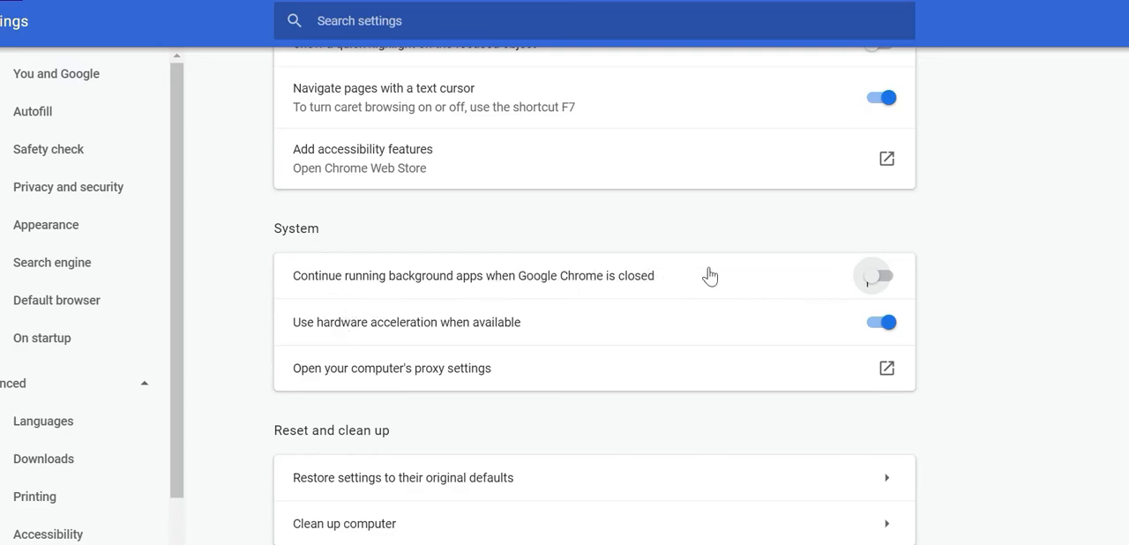
{"action": "mouse_move", "coordinate": [600, 391]}
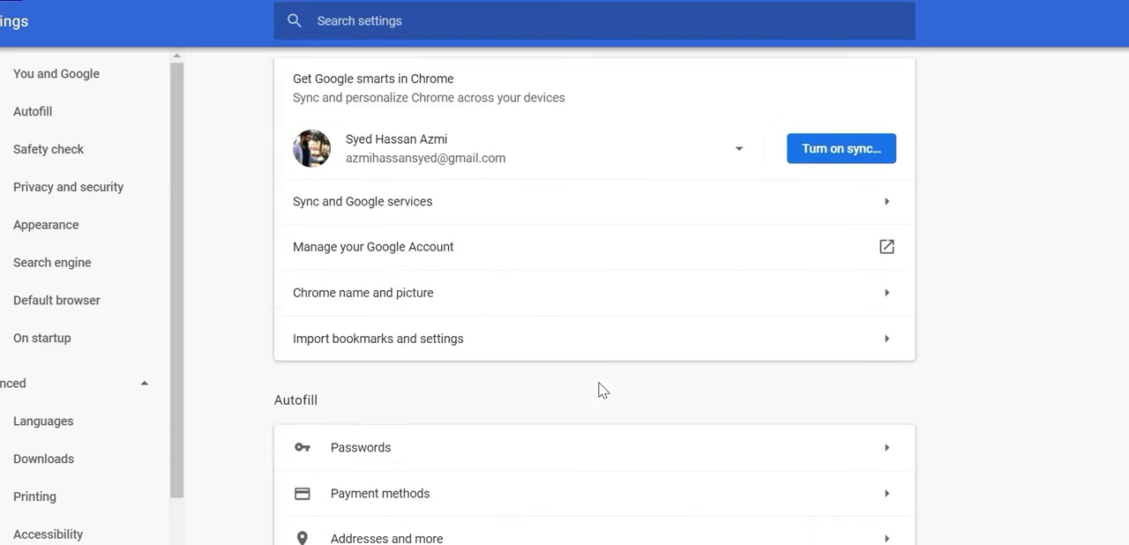
{"action": "scroll", "scroll_direction": "down", "scroll_amount": 3}
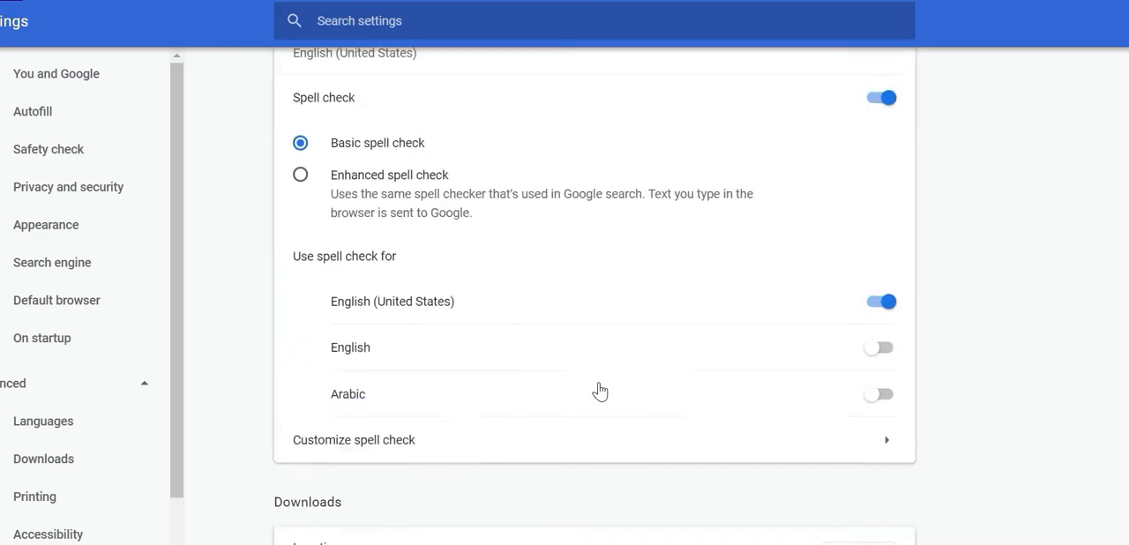
{"action": "scroll", "scroll_direction": "down", "scroll_amount": 3}
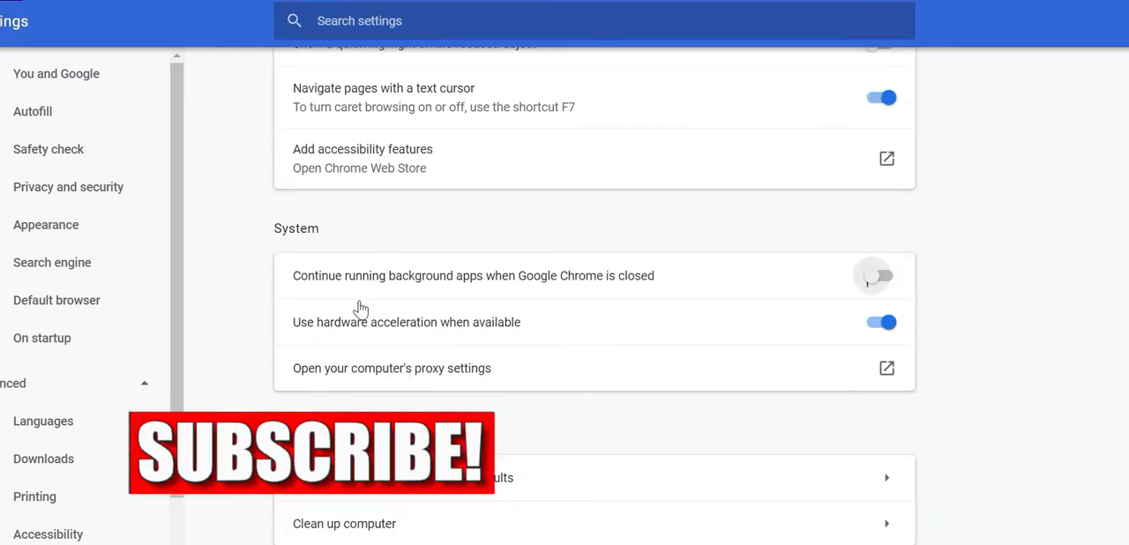
{"action": "mouse_move", "coordinate": [977, 383]}
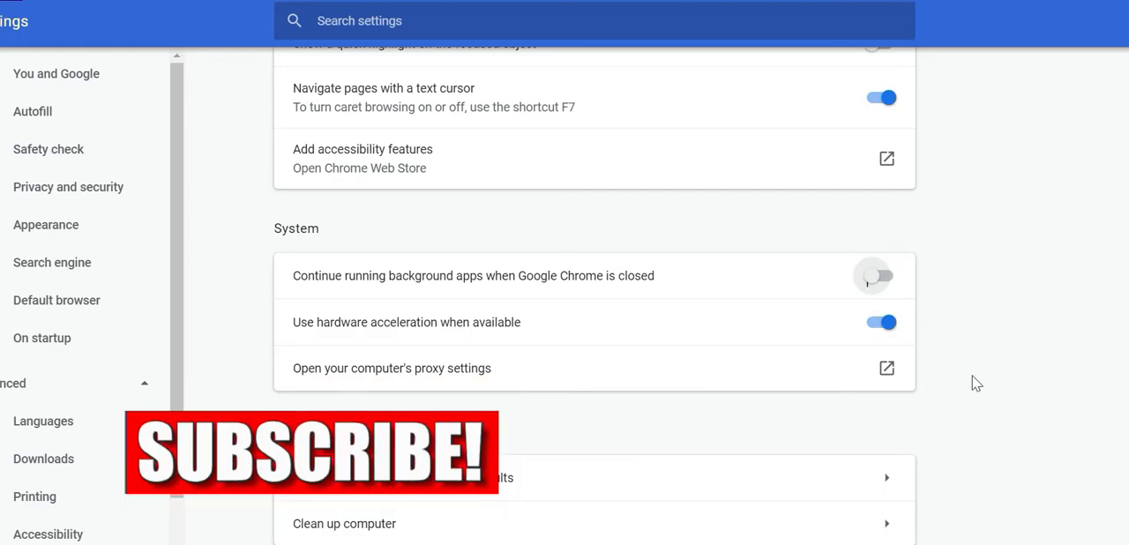
{"action": "scroll", "scroll_direction": "up", "scroll_amount": 3}
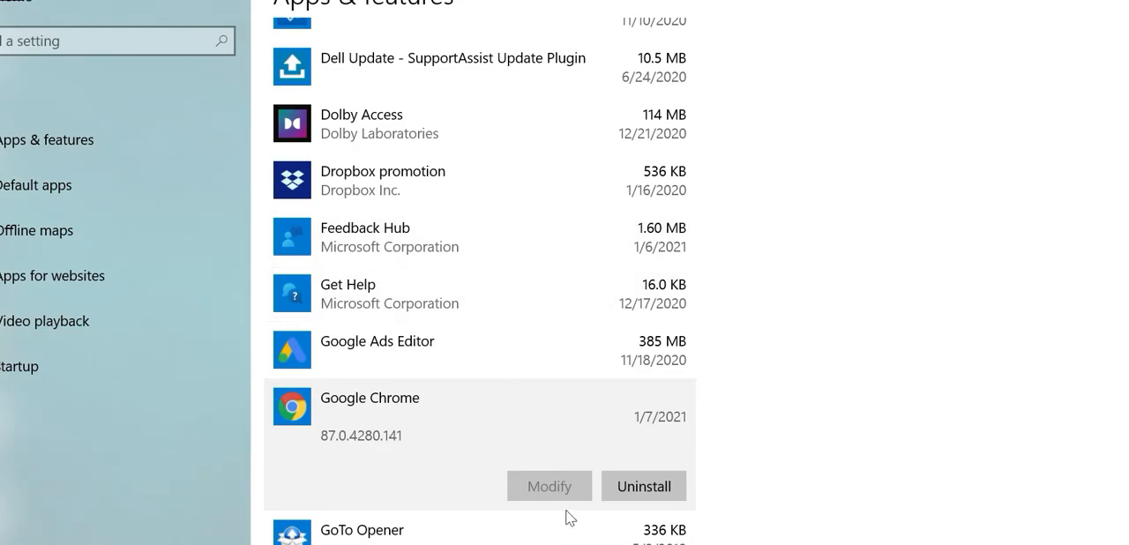
Uninstall Google Chrome from Apps & features and confirm, reaching Chrome's delete-browsing-data prompt
{"action": "left_click", "coordinate": [642, 487]}
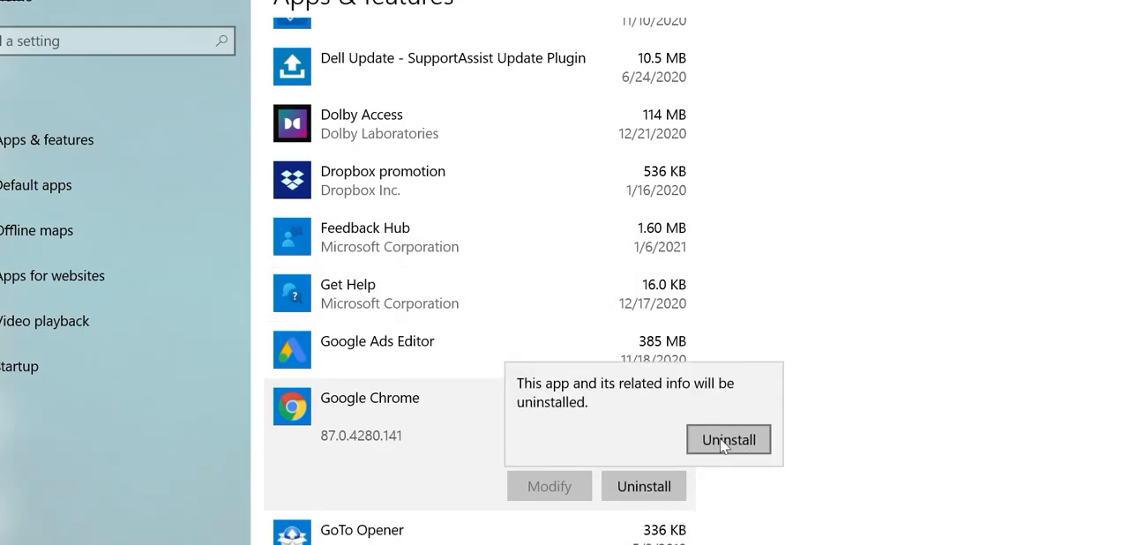
{"action": "left_click", "coordinate": [727, 439]}
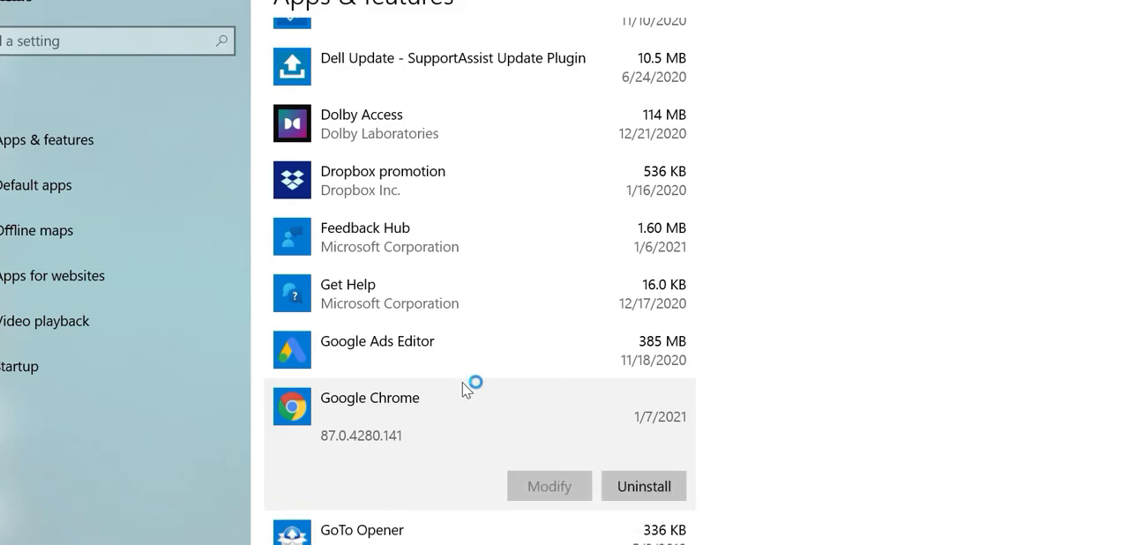
{"action": "left_click", "coordinate": [642, 487]}
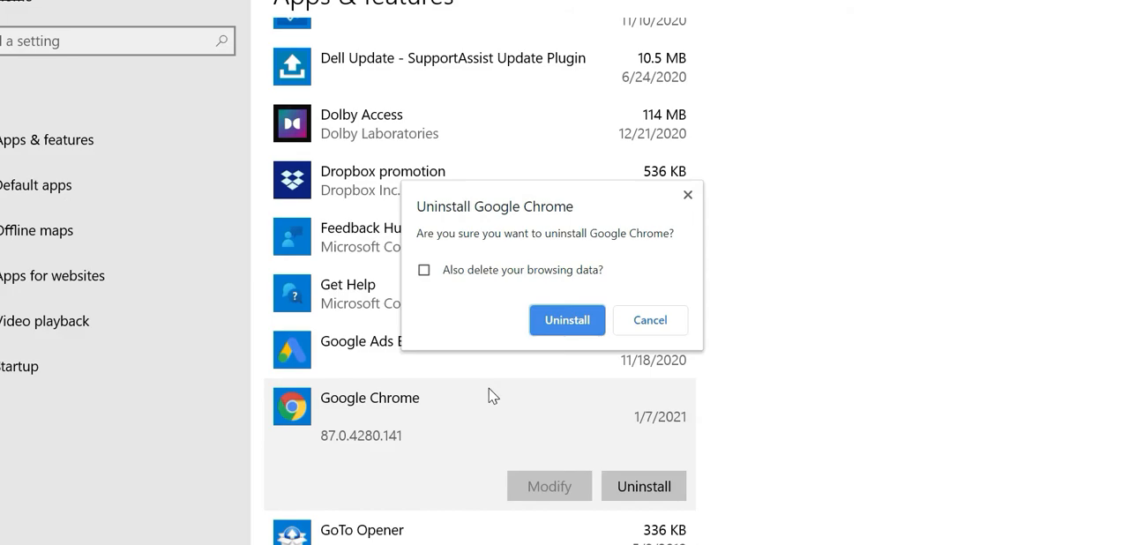
{"action": "mouse_move", "coordinate": [508, 408]}
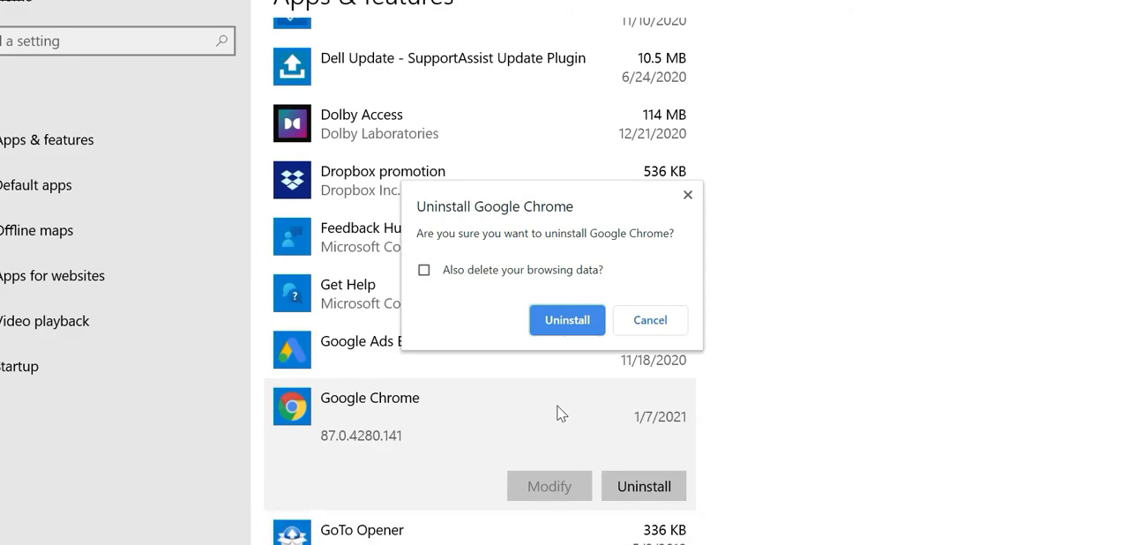
{"action": "mouse_move", "coordinate": [515, 367]}
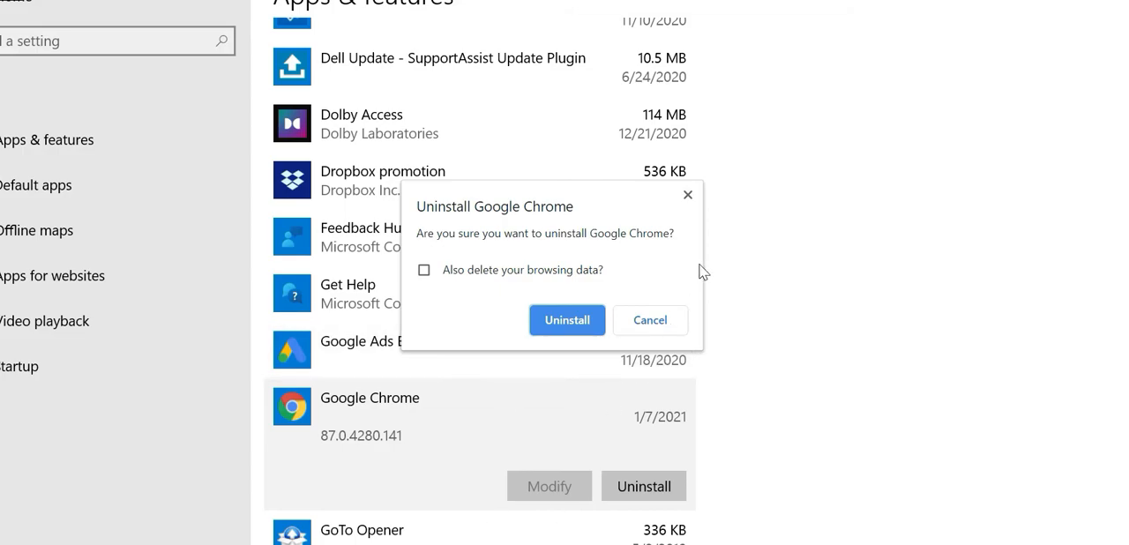
{"action": "mouse_move", "coordinate": [691, 238]}
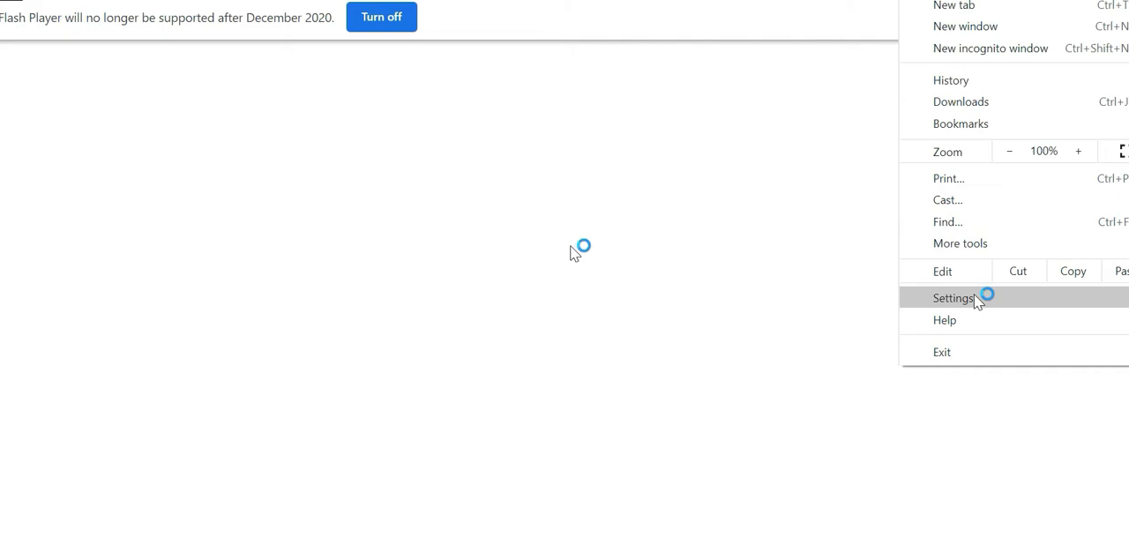
Reopen Chrome Settings with Advanced expanded to verify the background-apps toggle remains off
{"action": "left_click", "coordinate": [953, 296]}
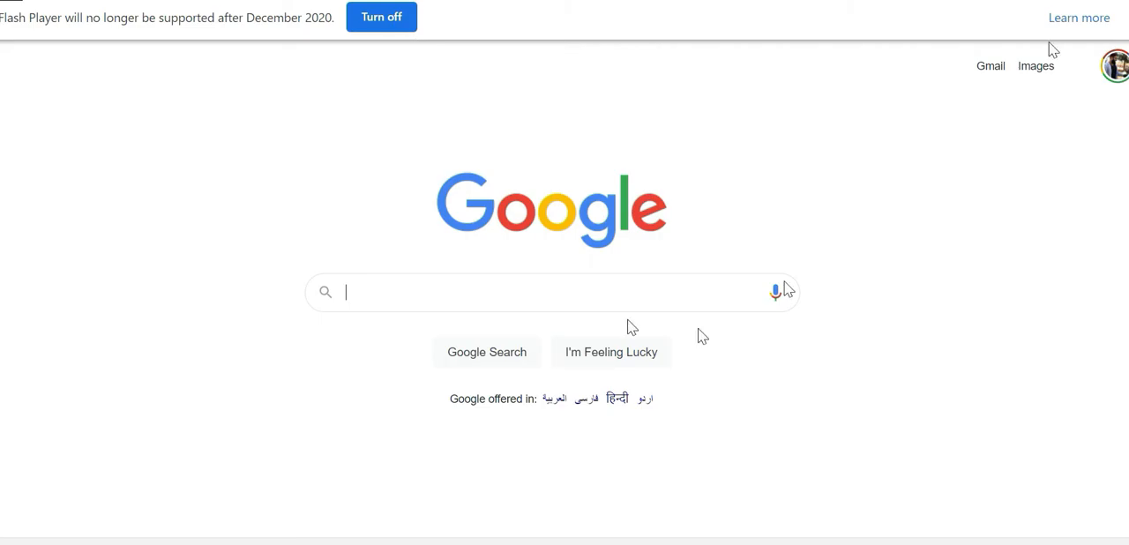
{"action": "mouse_move", "coordinate": [586, 333]}
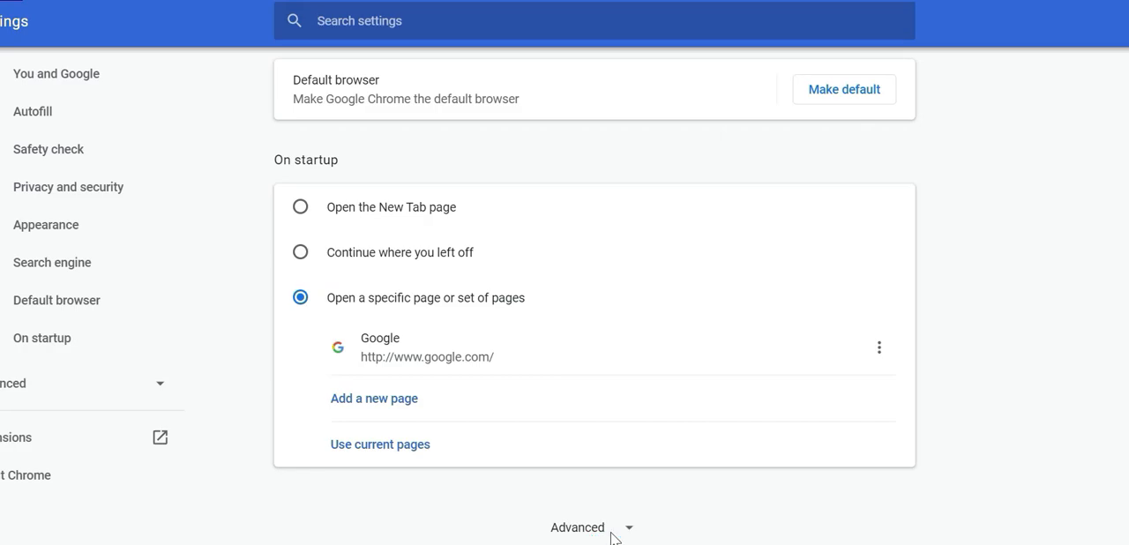
{"action": "left_click", "coordinate": [591, 526]}
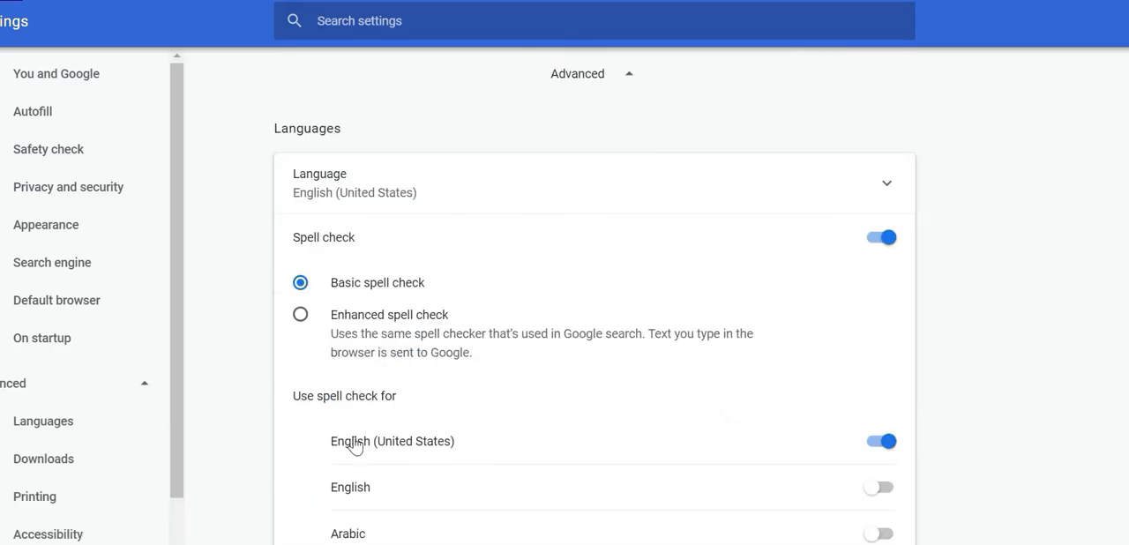
{"action": "scroll", "scroll_direction": "down", "scroll_amount": 3}
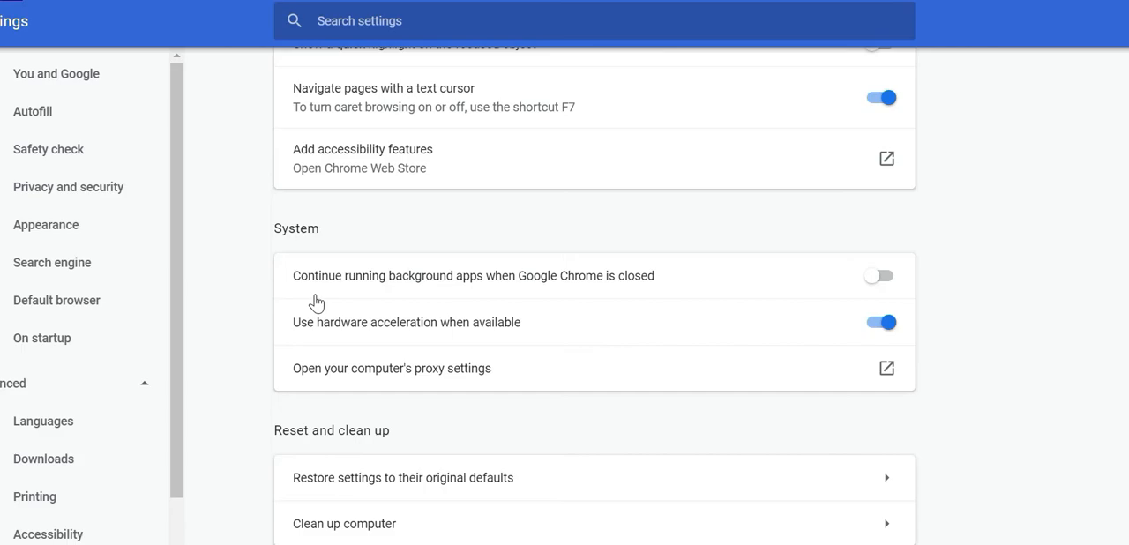
{"action": "mouse_move", "coordinate": [823, 301]}
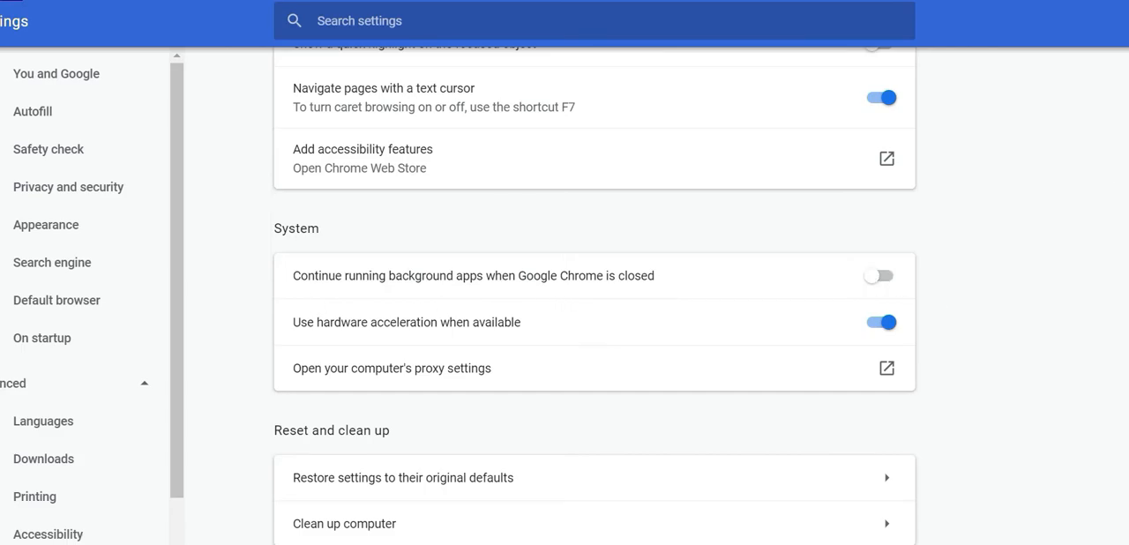
{"action": "mouse_move", "coordinate": [738, 431]}
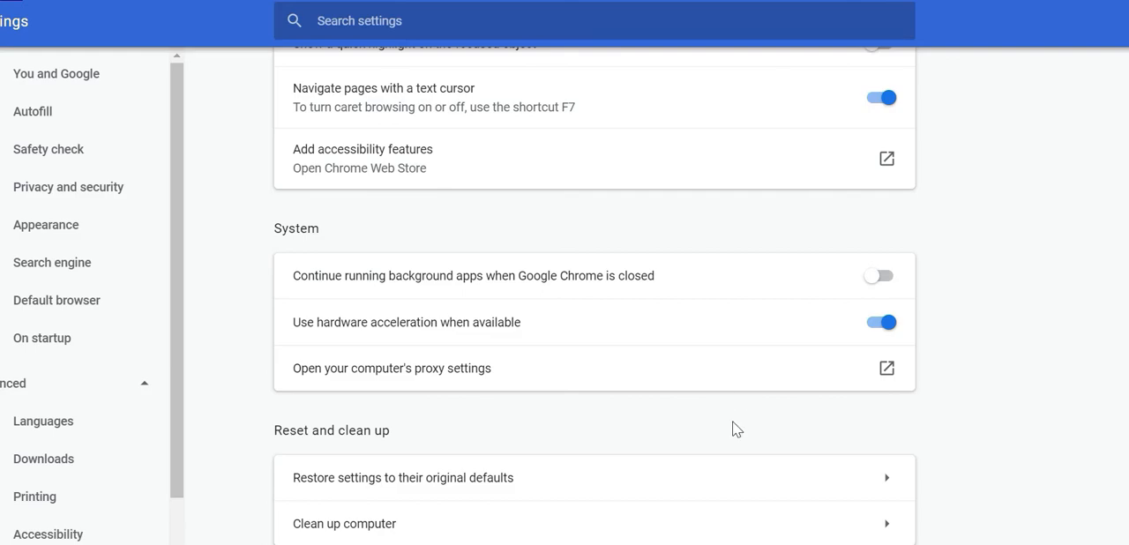
{"action": "mouse_move", "coordinate": [960, 131]}
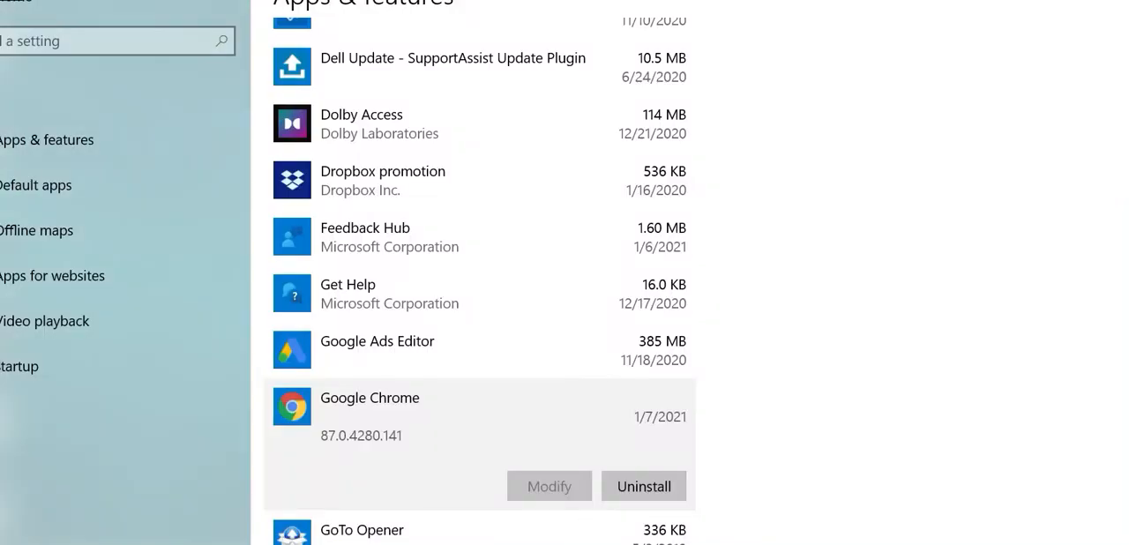
Uninstall Google Chrome again from Apps & features and confirm, reaching its delete-browsing-data prompt
{"action": "left_click", "coordinate": [642, 487]}
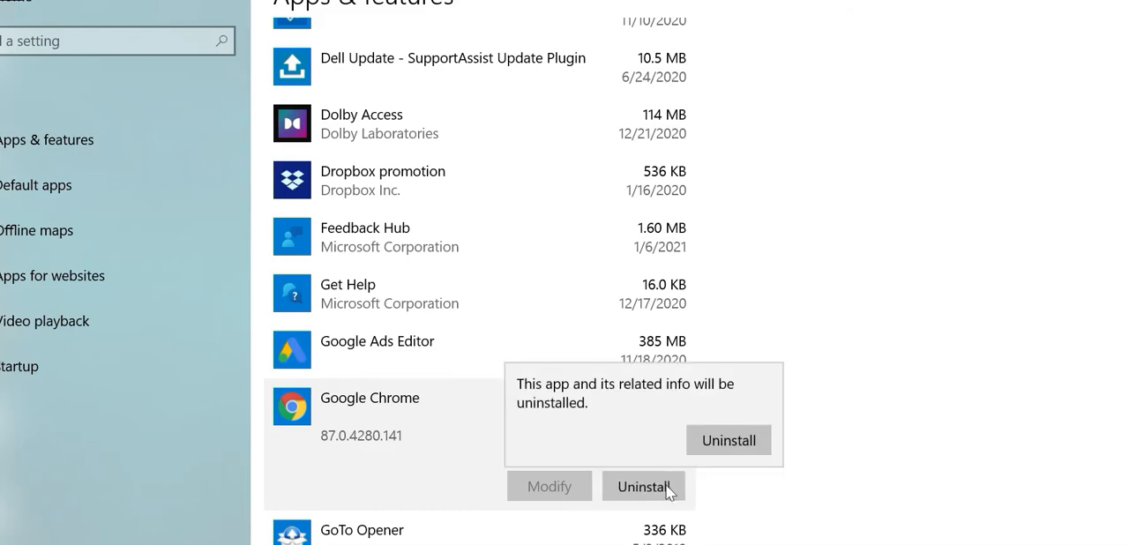
{"action": "left_click", "coordinate": [727, 439]}
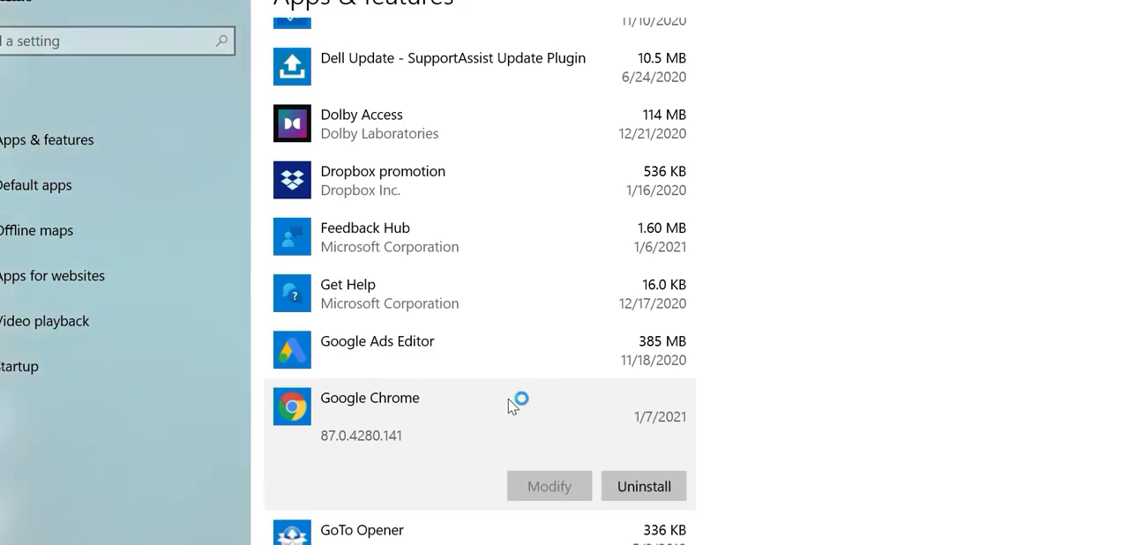
{"action": "left_click", "coordinate": [642, 487]}
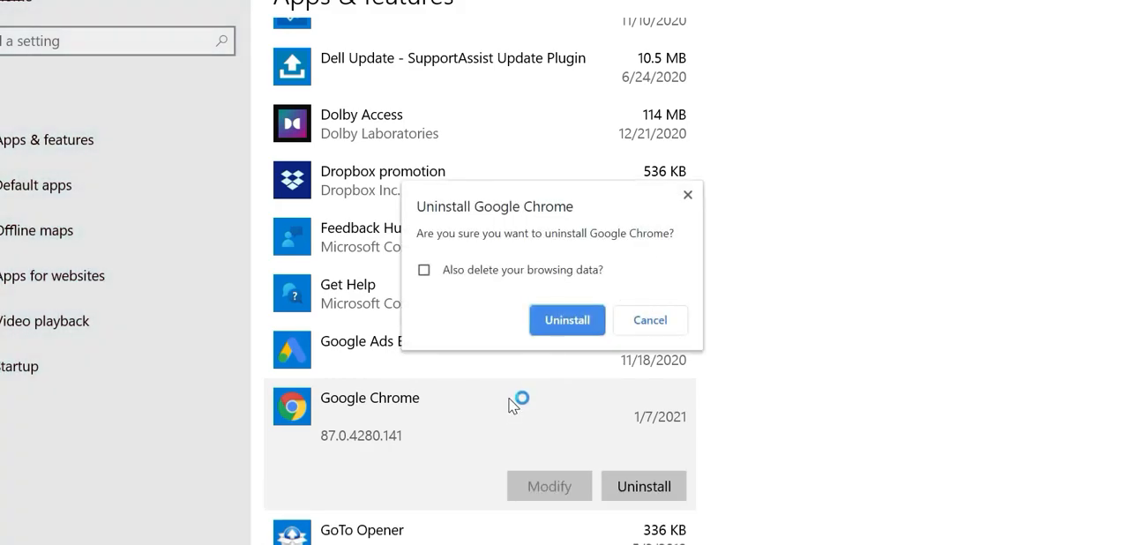